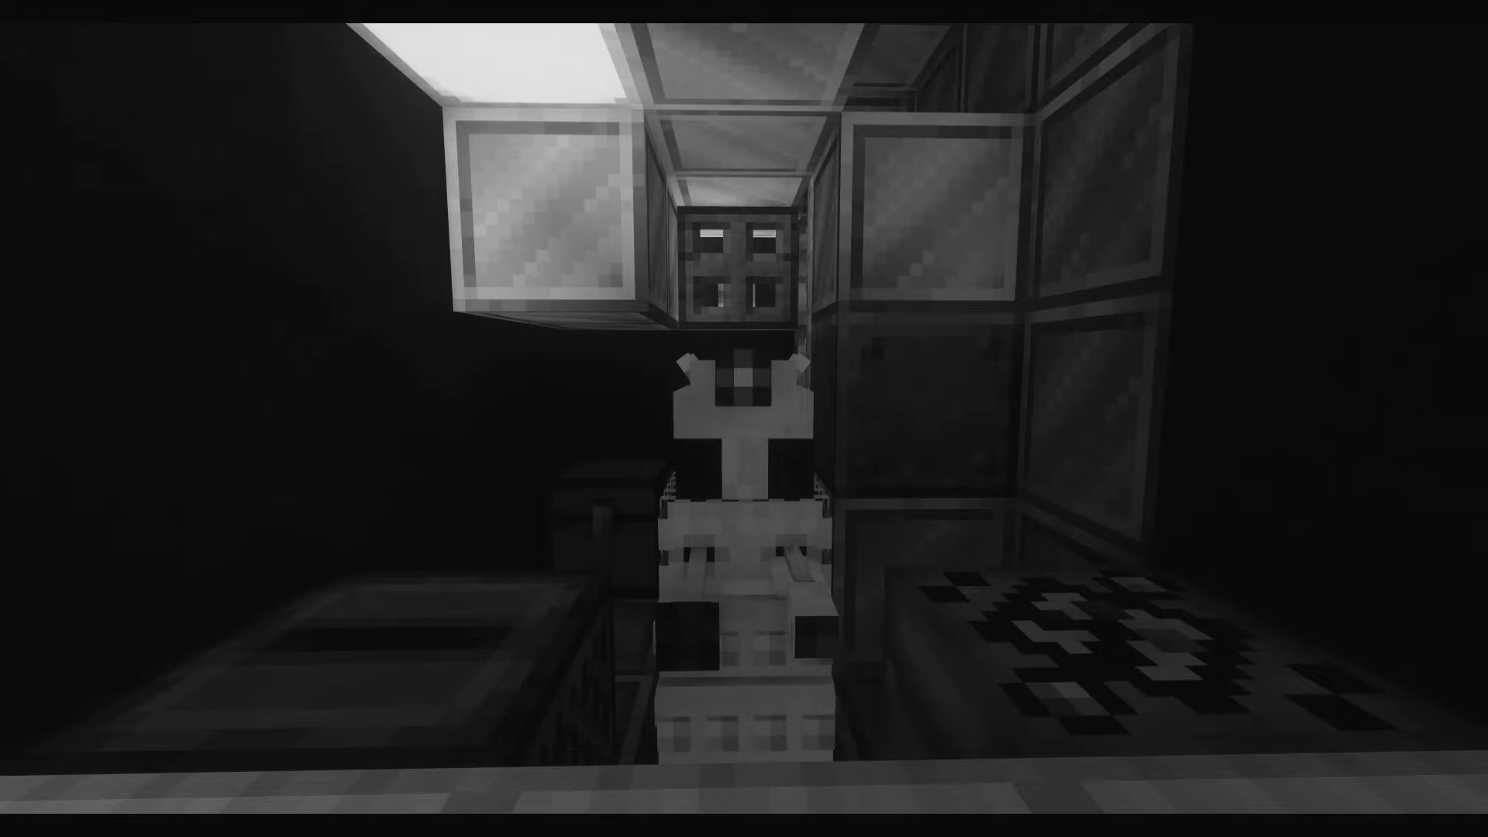
pyautogui.moveTo(744, 419)
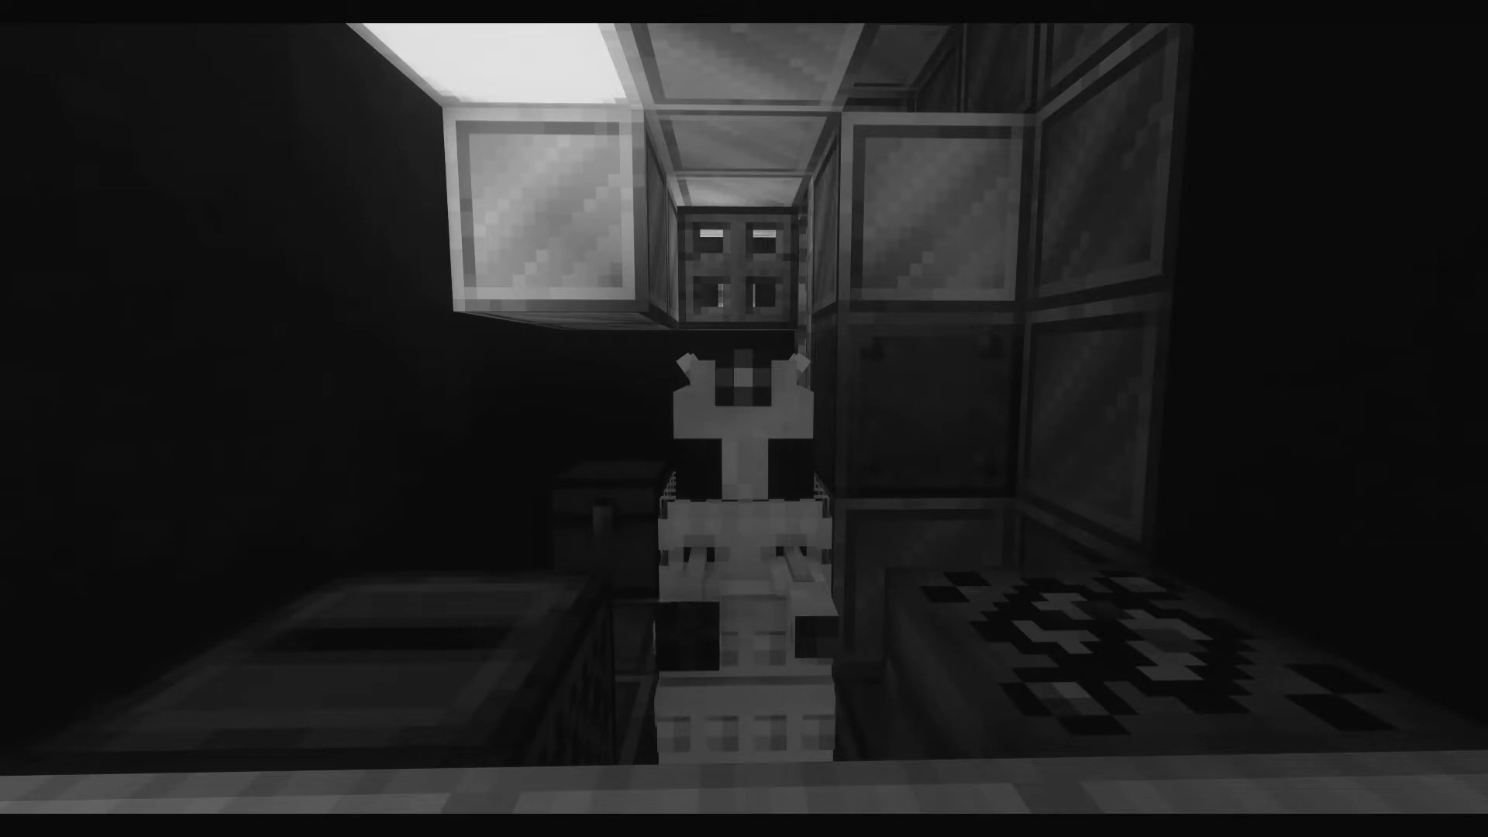
pyautogui.moveTo(744, 419)
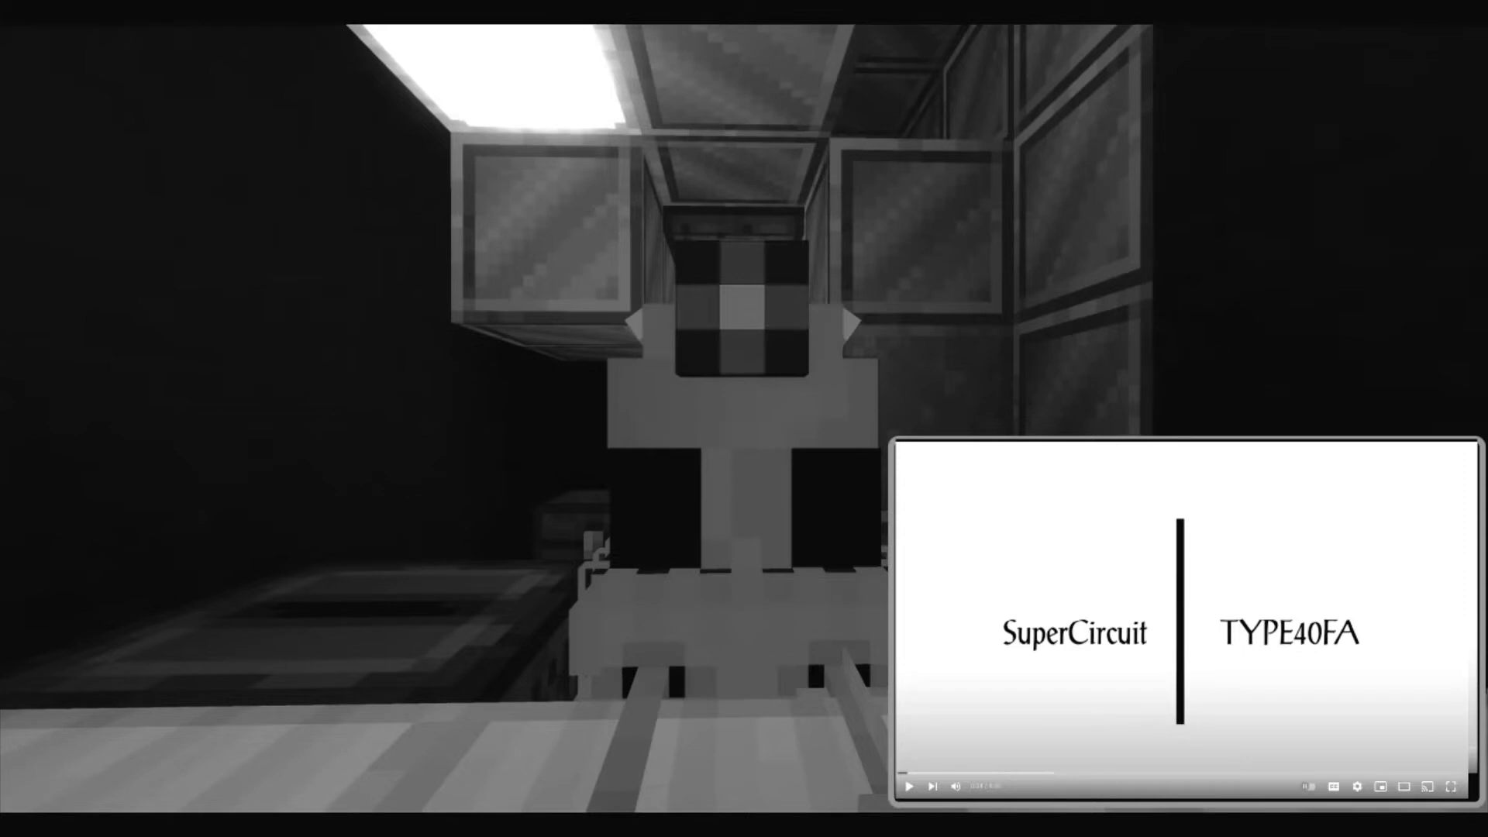
pyautogui.click(907, 786)
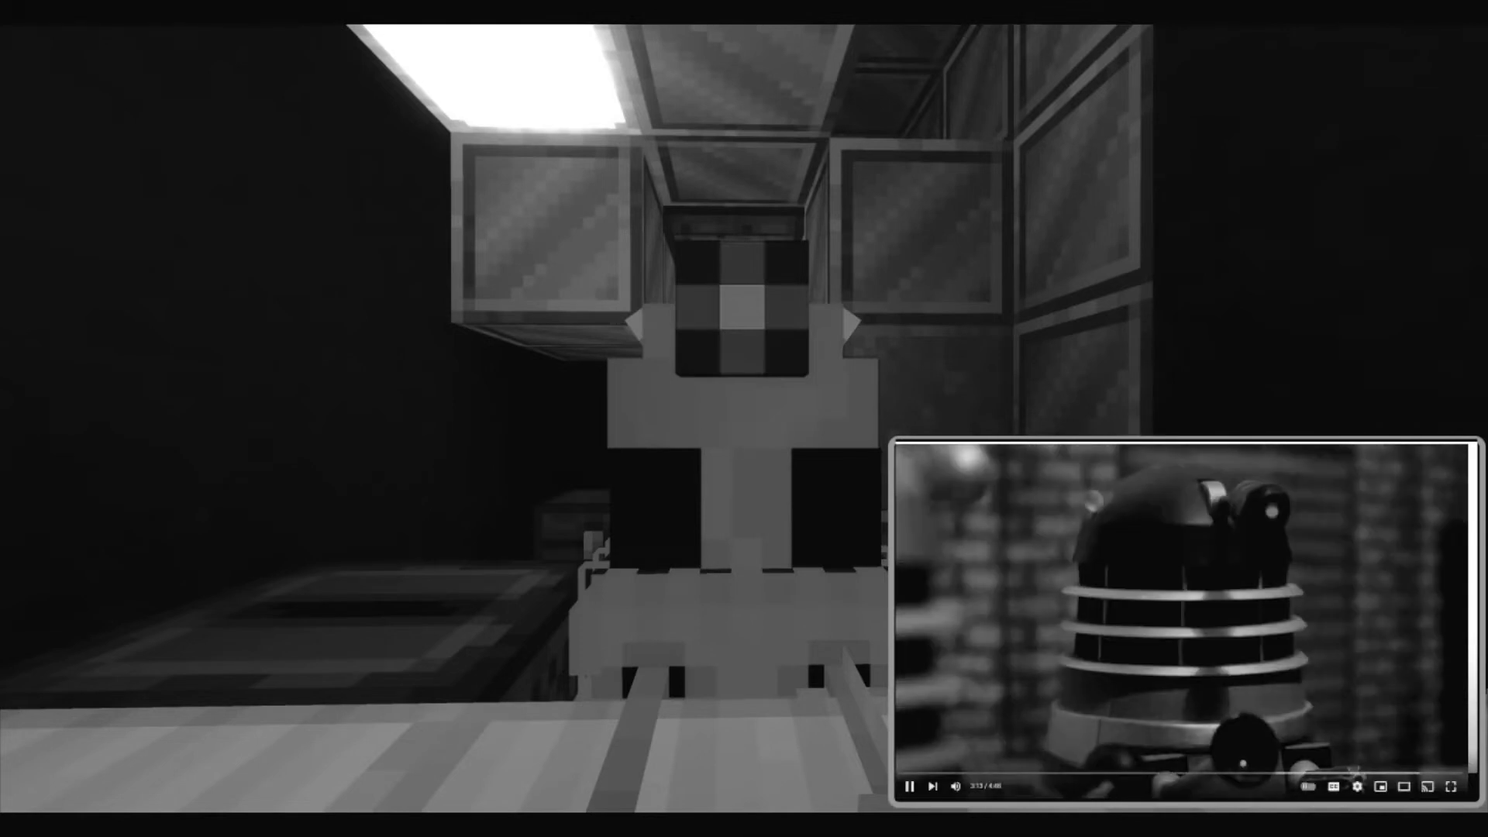
# Pause briefly on the silver Dalek close-up, then resume the short.
pyautogui.click(909, 786)
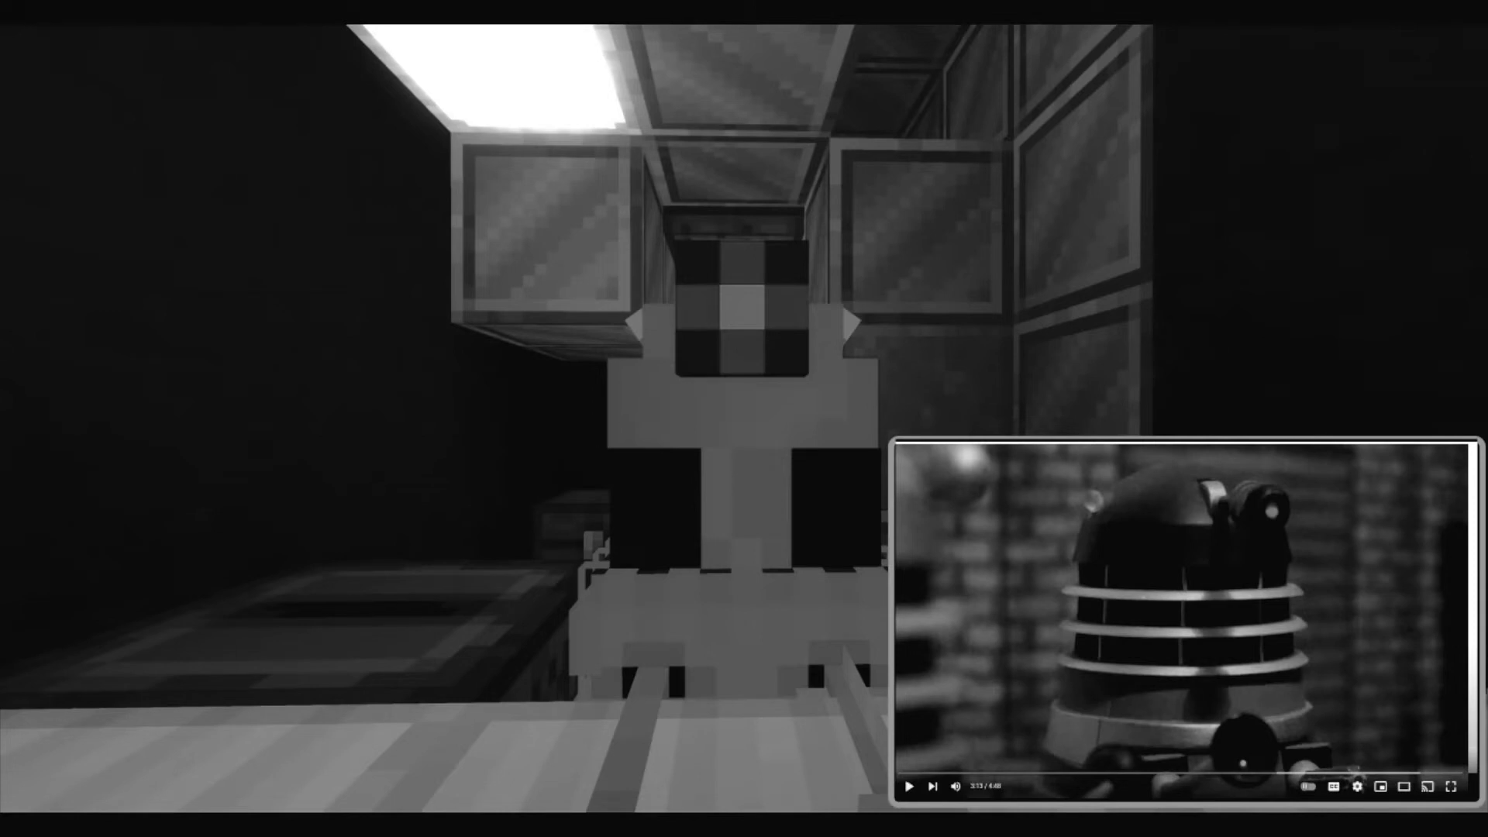
pyautogui.click(908, 786)
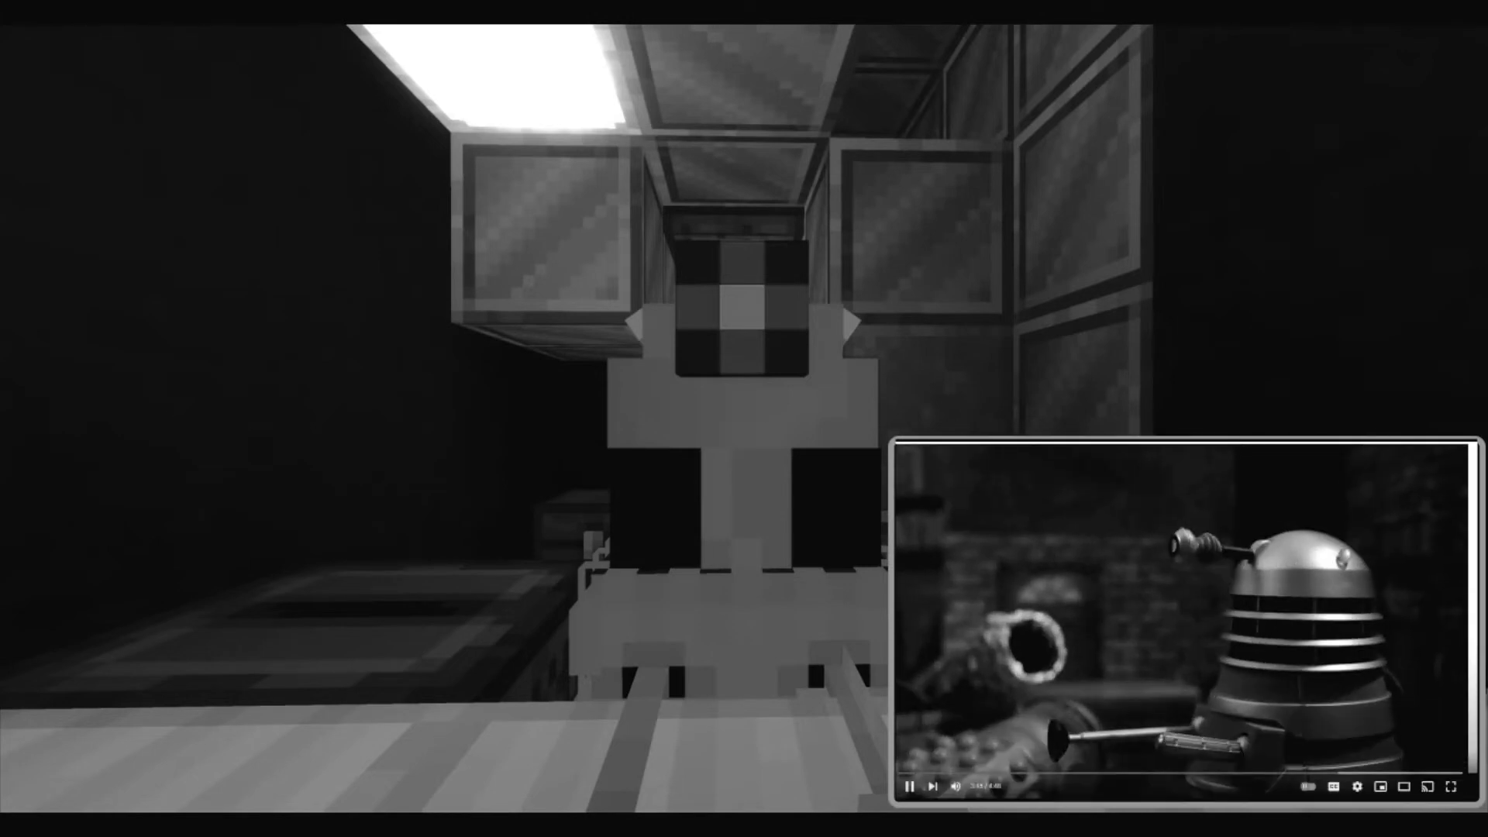
# Hold the short on the Dalek beside the gun barrel, then let it play on.
pyautogui.click(910, 786)
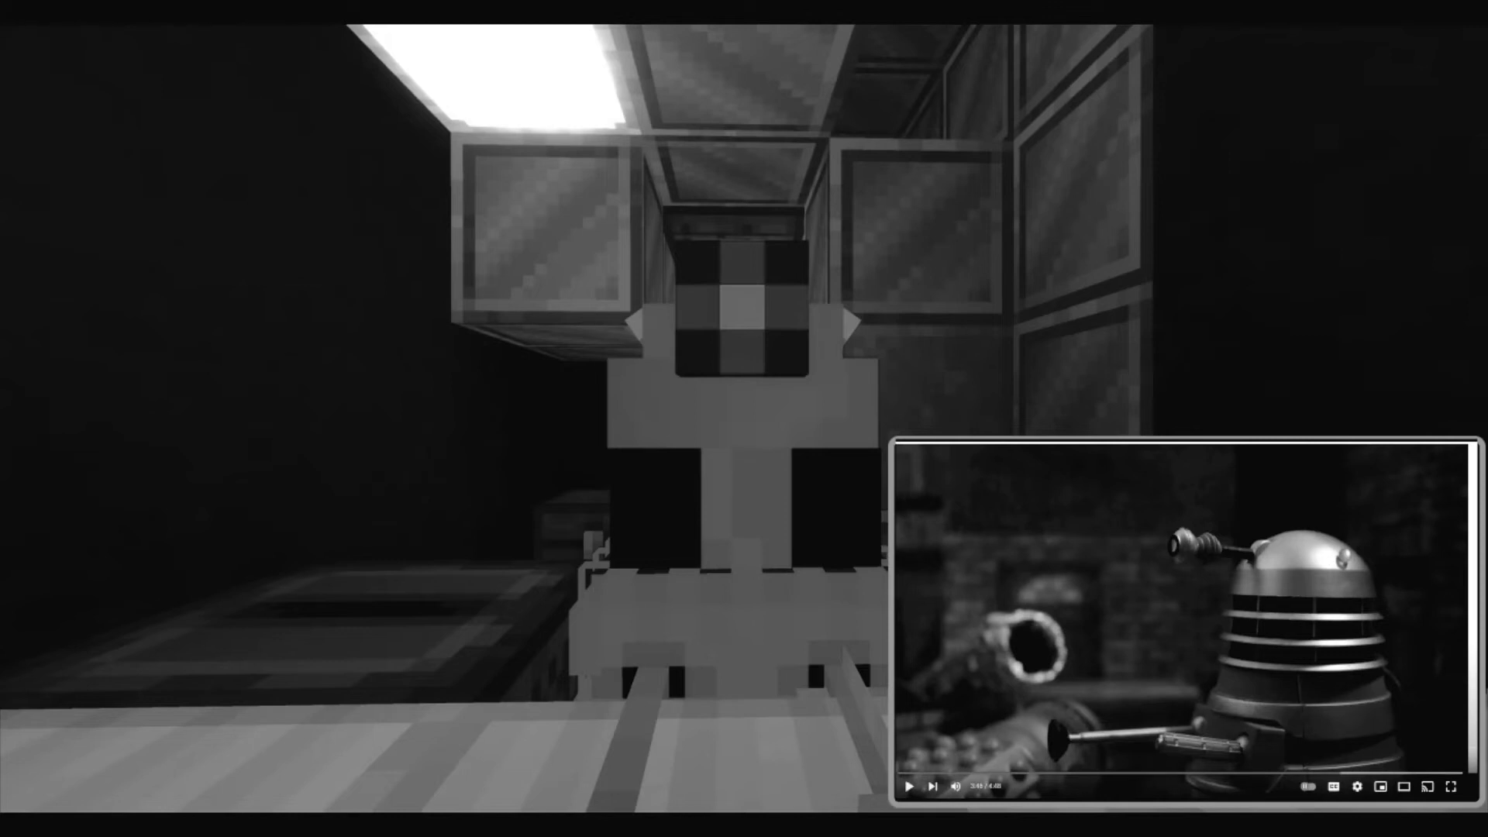
pyautogui.click(907, 786)
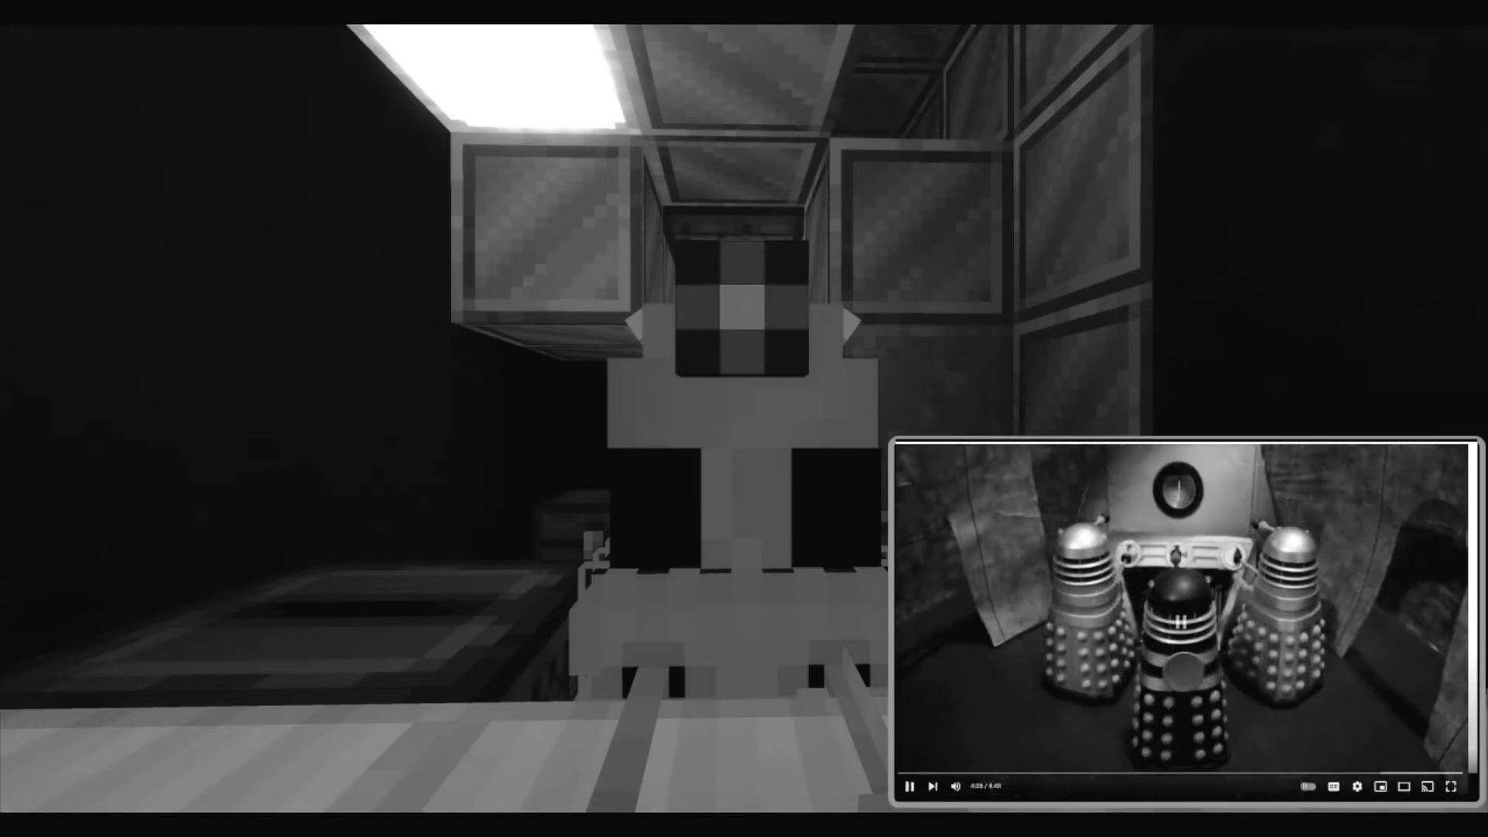
# Pause the short on the three Daleks gathered before the console.
pyautogui.click(908, 786)
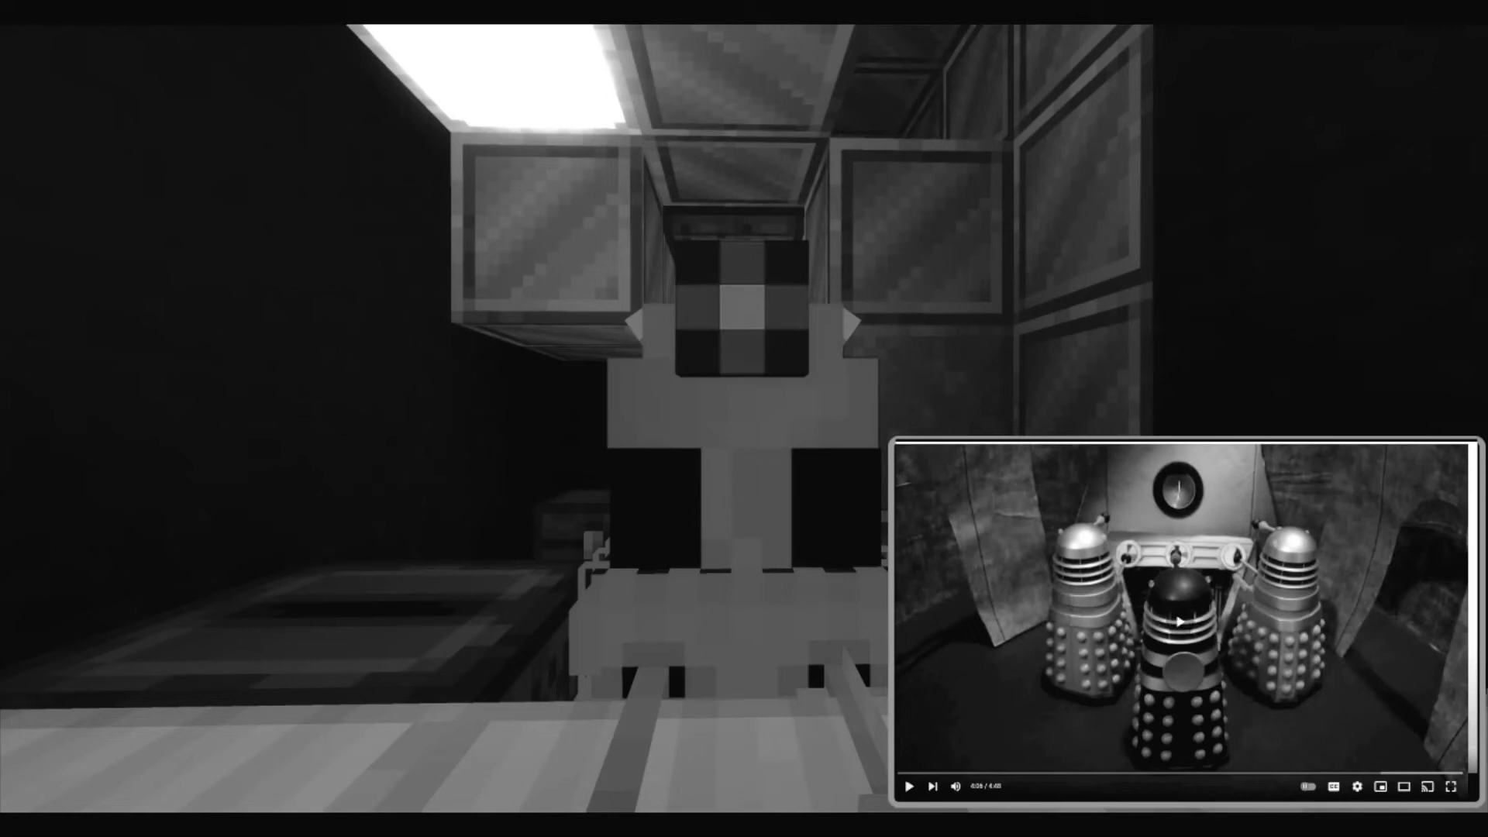
# Resume the short from the three-Dalek scene toward its end credits.
pyautogui.click(907, 786)
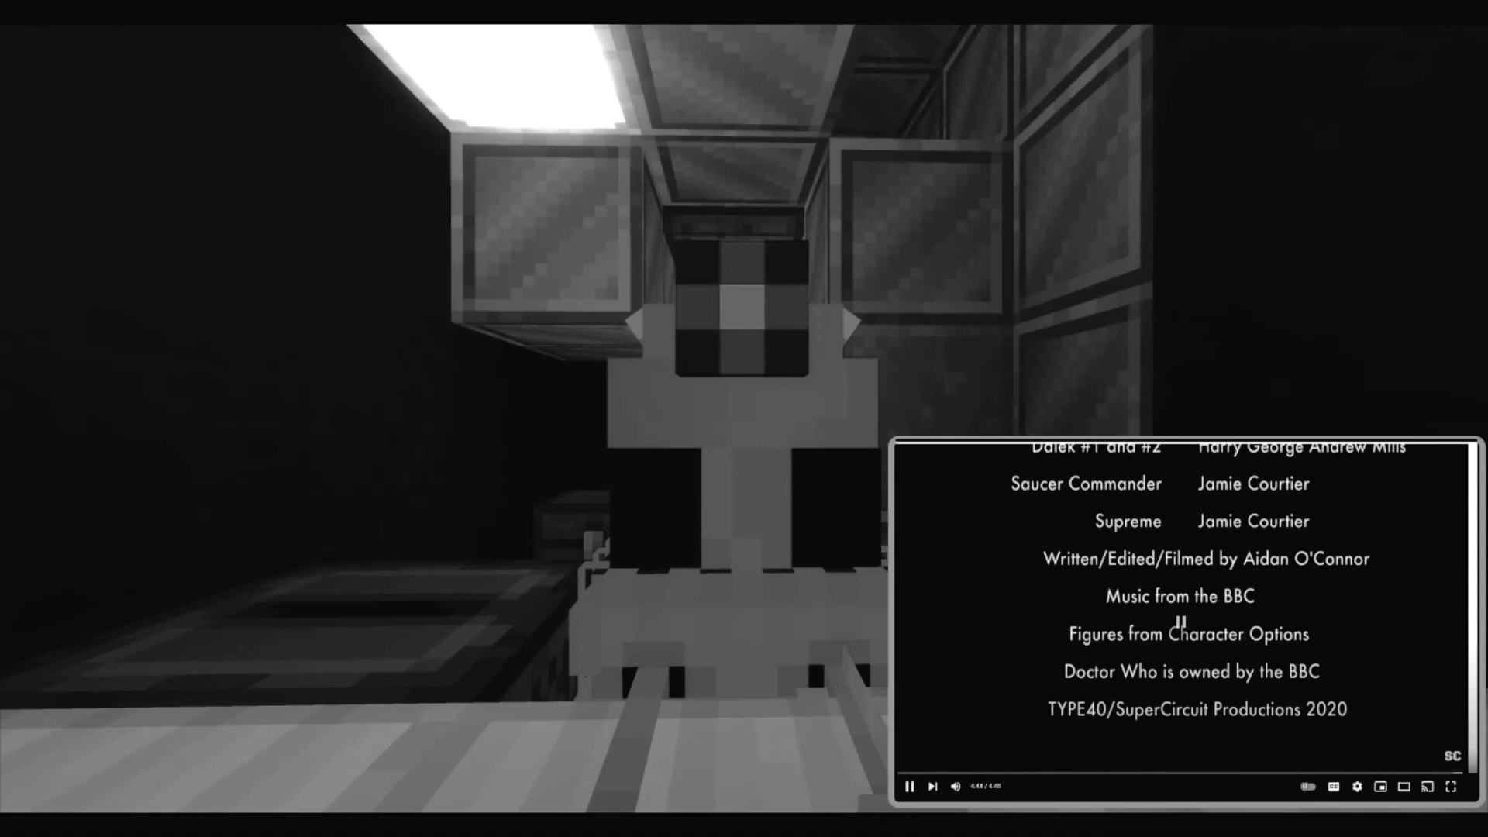
# Stop the short on its closing credits listing cast, music and production.
pyautogui.click(907, 786)
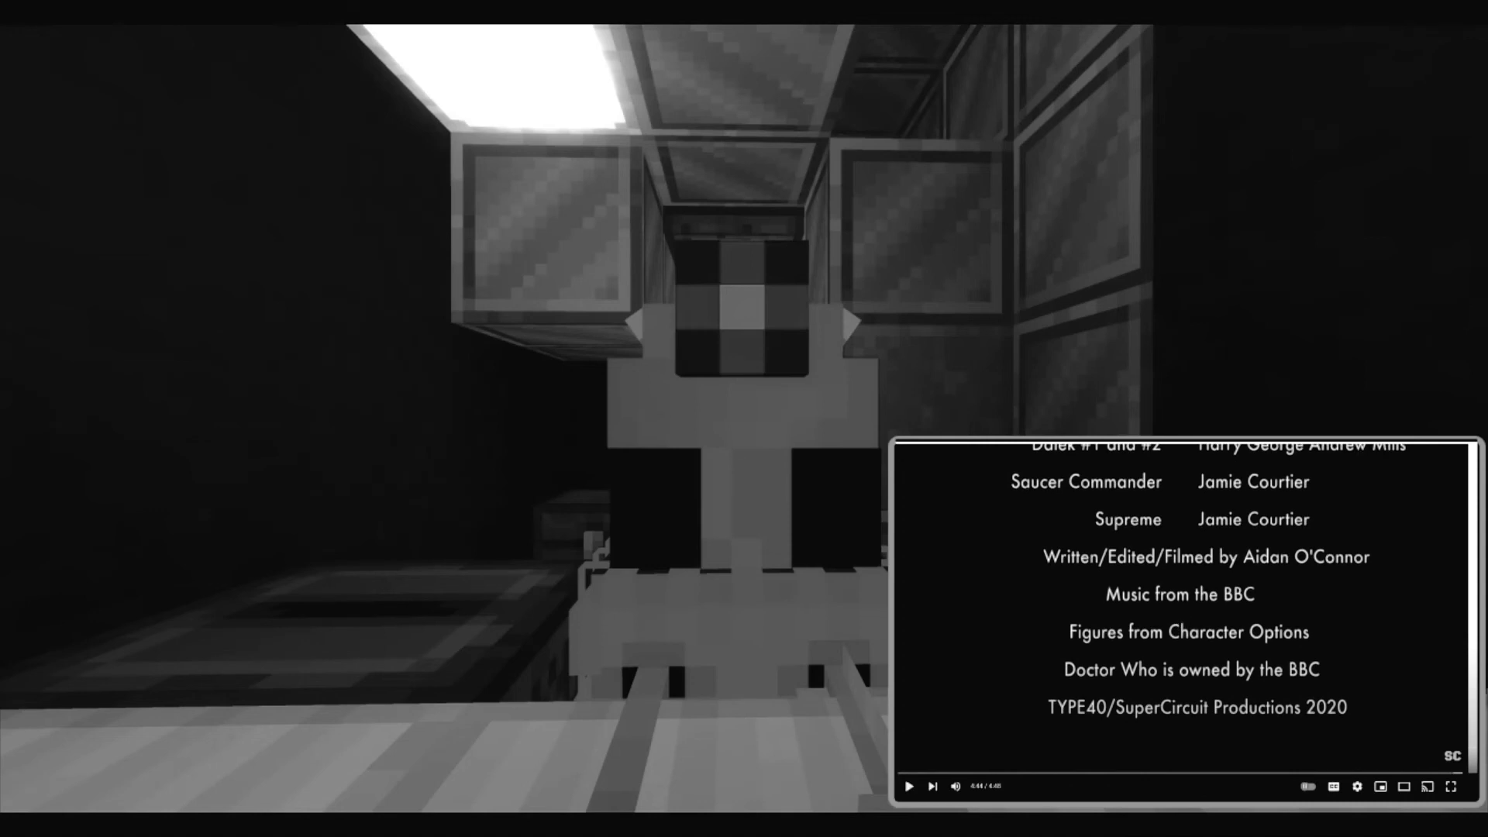